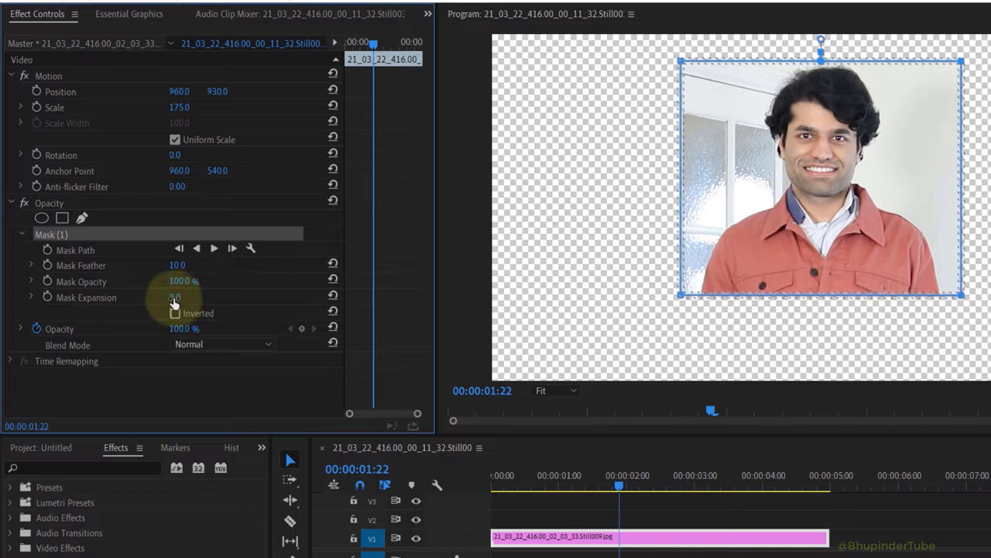
Step: Resize the rectangular opacity mask by its corner handles to crop the portrait photo smaller
drag(177, 297, 201, 298)
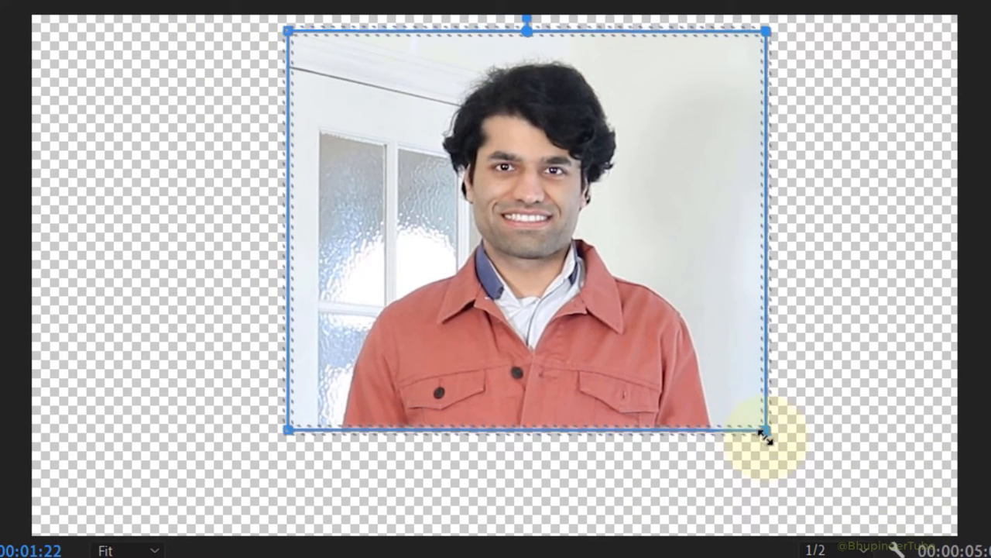
drag(767, 435, 763, 431)
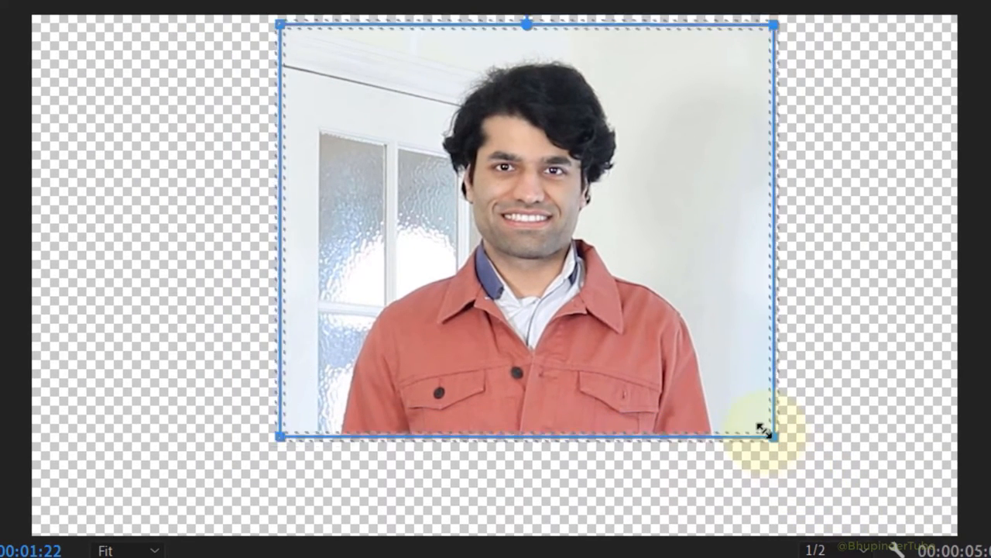
drag(763, 431, 612, 298)
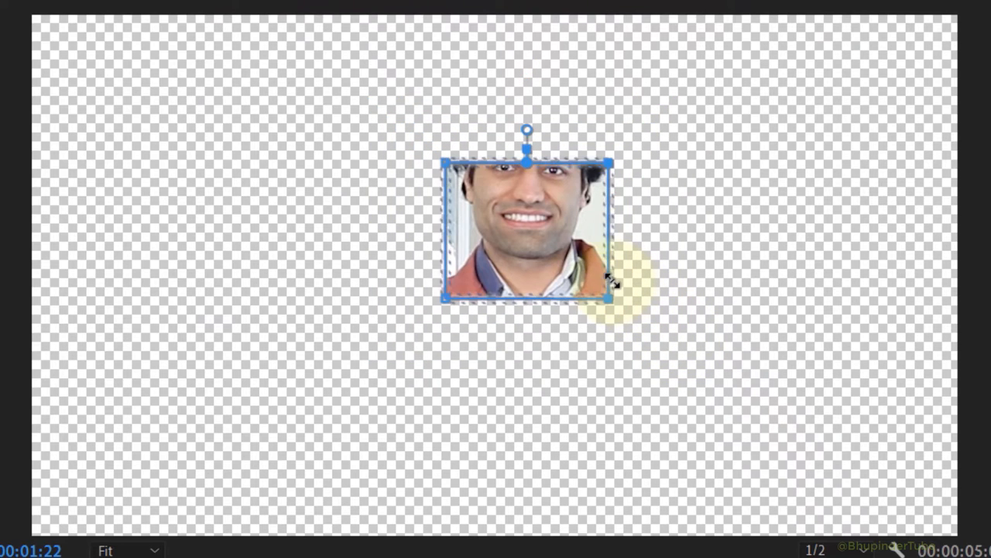
drag(612, 297, 713, 384)
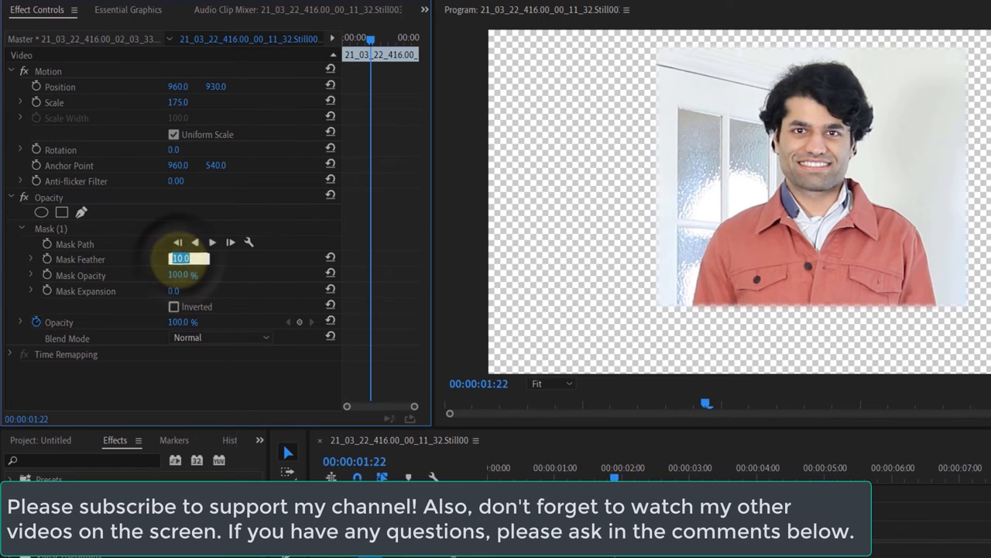
Step: Set Mask Feather to 0.0 for hard, sharp cropped edges
text(0.0)
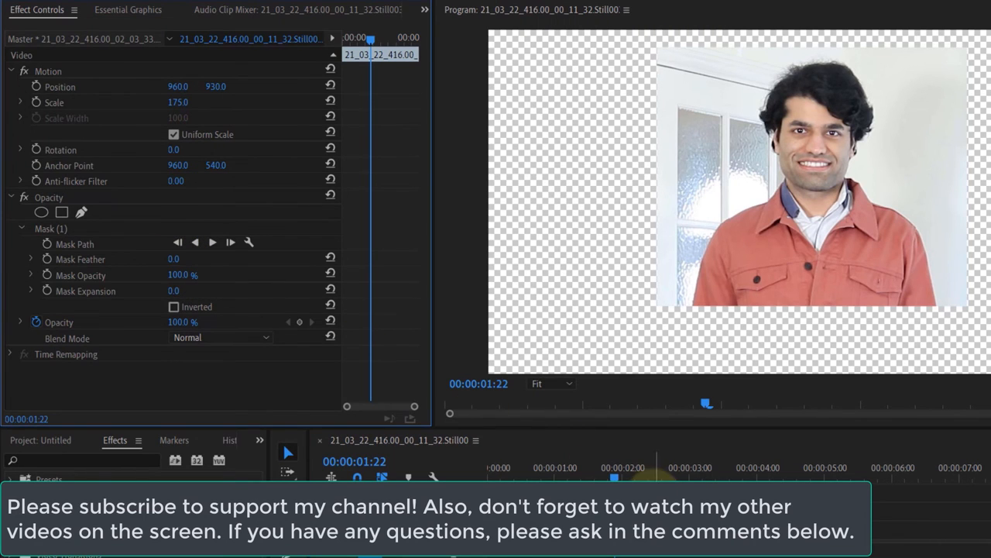